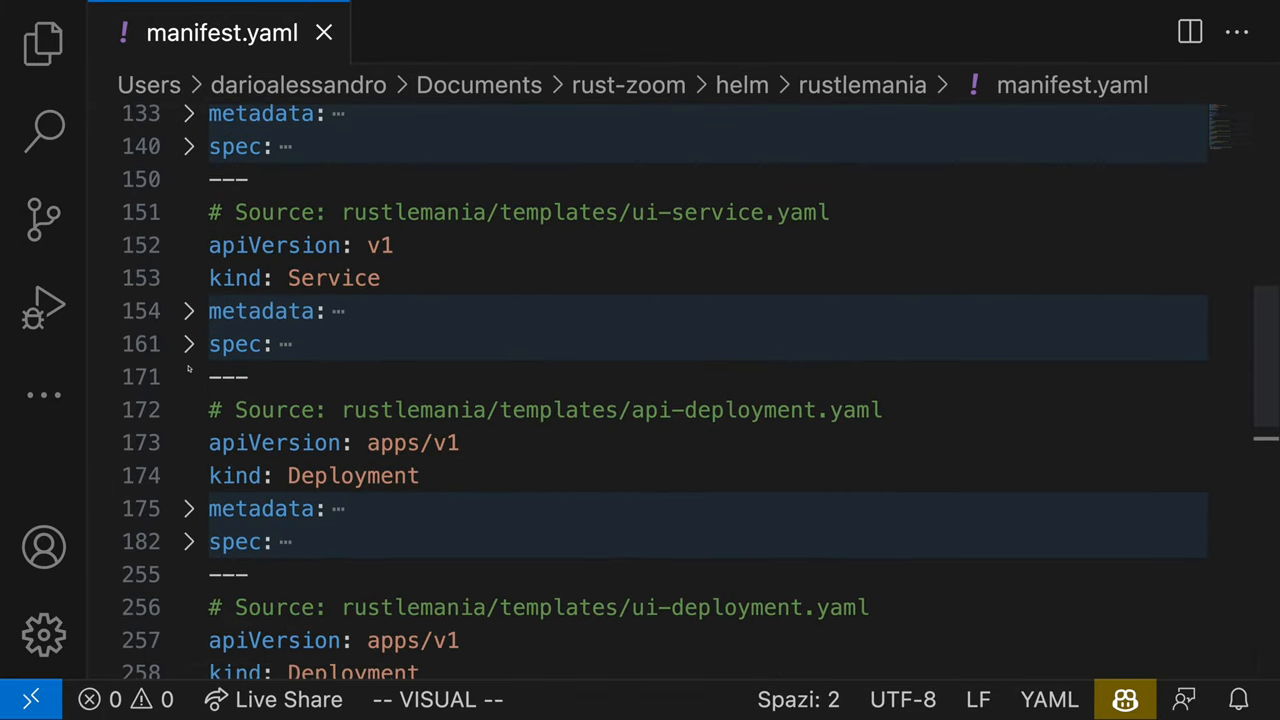
Unfold the api-deployment spec block on line 182 to reveal replicas: 3, selector and template
left_click(188, 541)
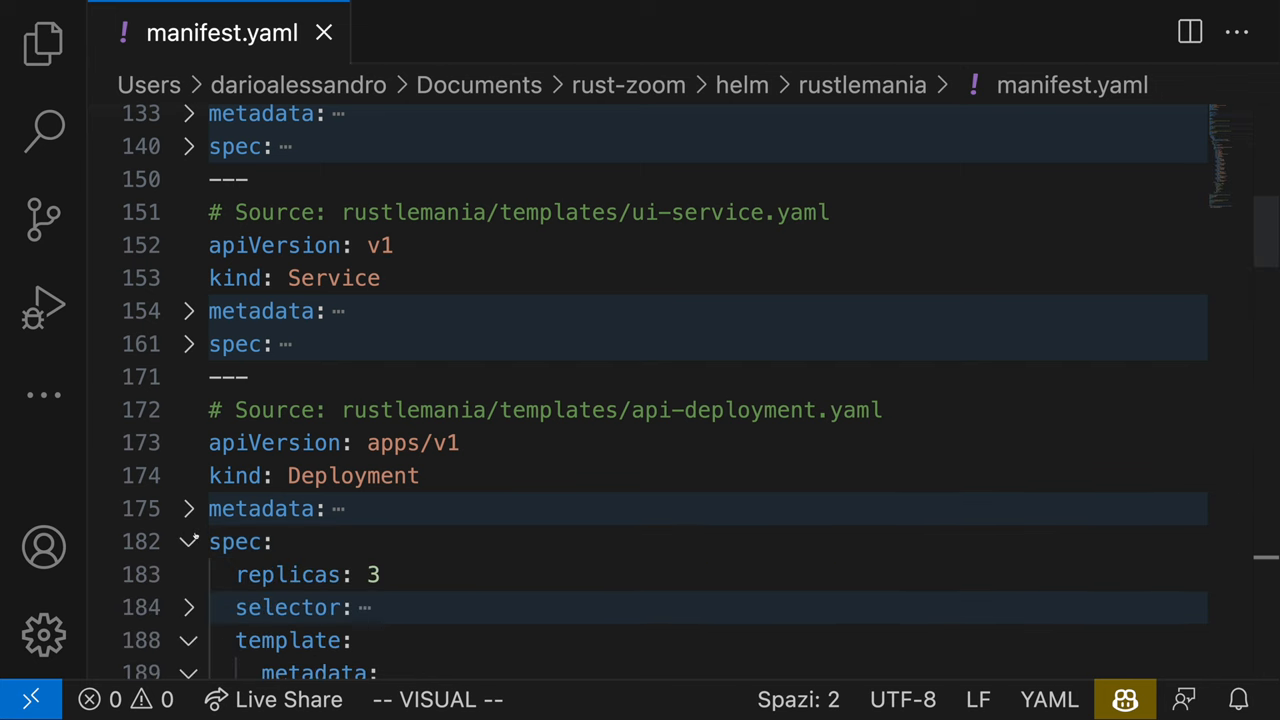